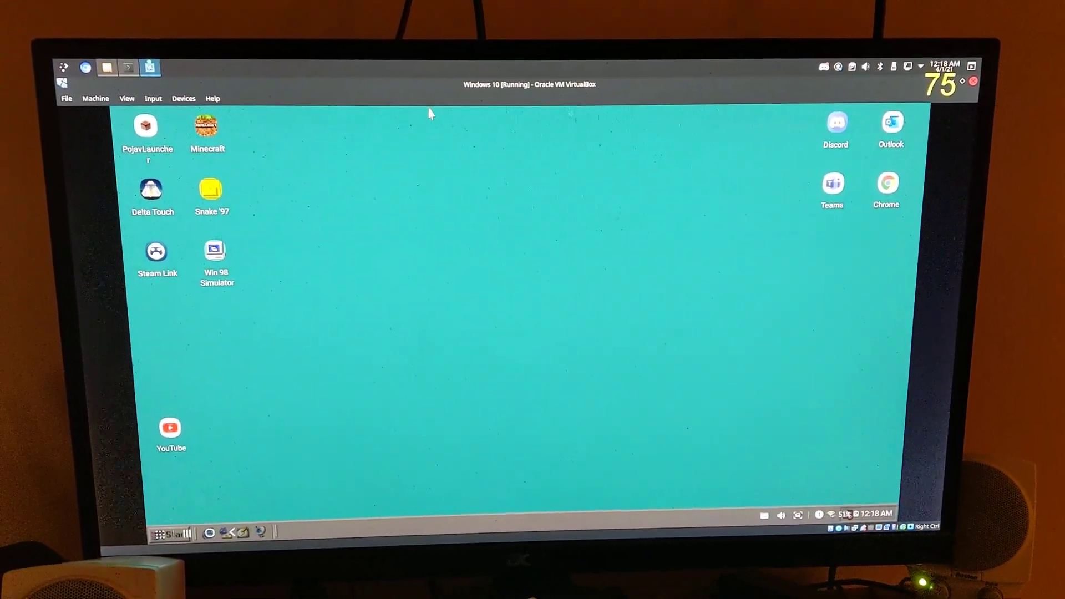
Step: Browse the DeX desktop, viewing the installed apps list and returning to the desktop
{"action": "left_click", "coordinate": [65, 109]}
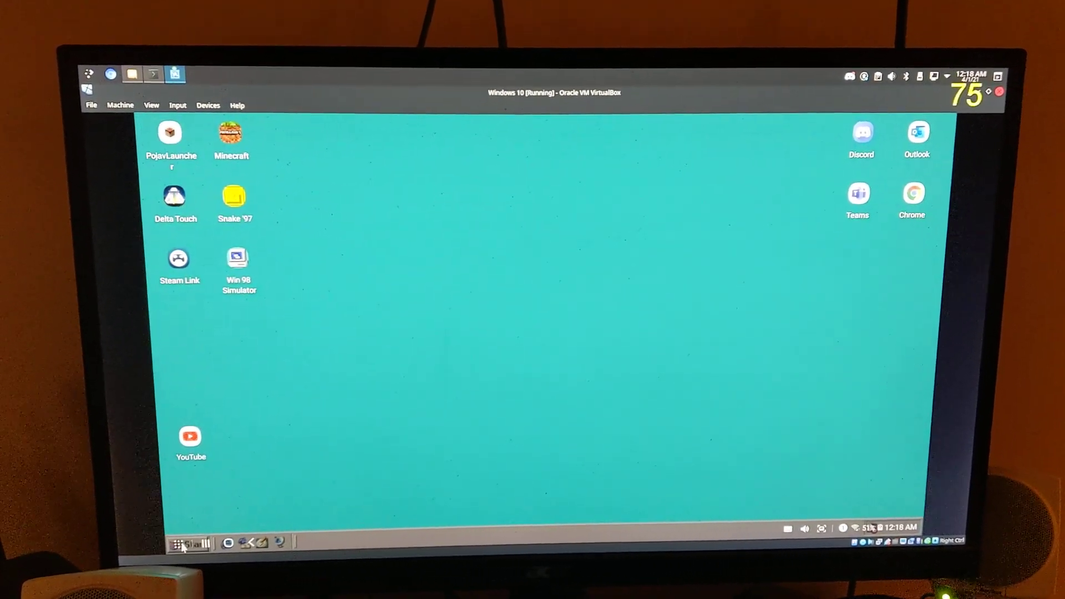
{"action": "left_click", "coordinate": [181, 543]}
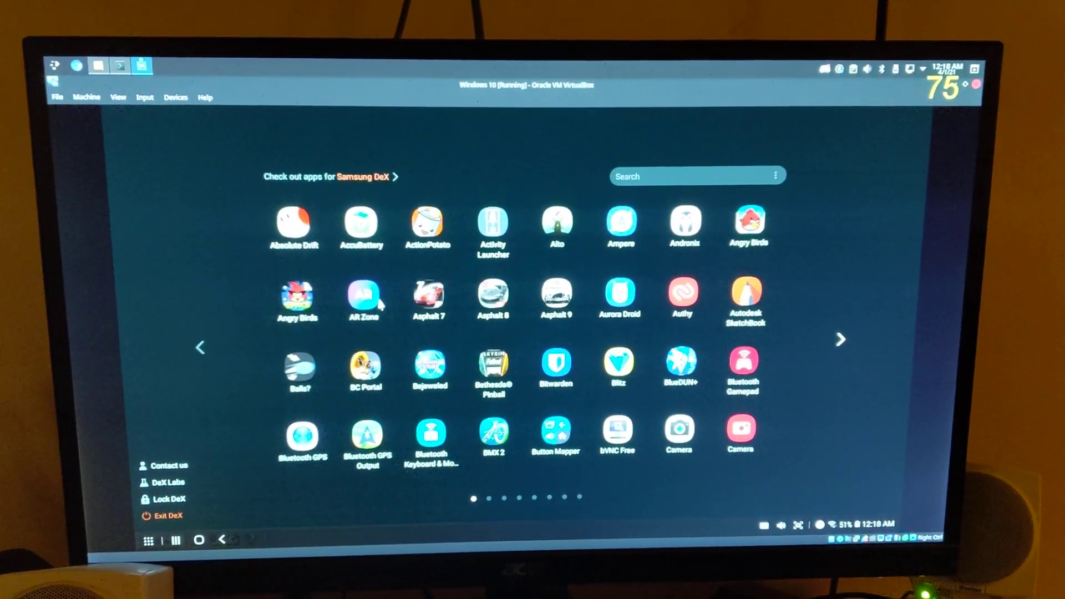
{"action": "left_click", "coordinate": [301, 435]}
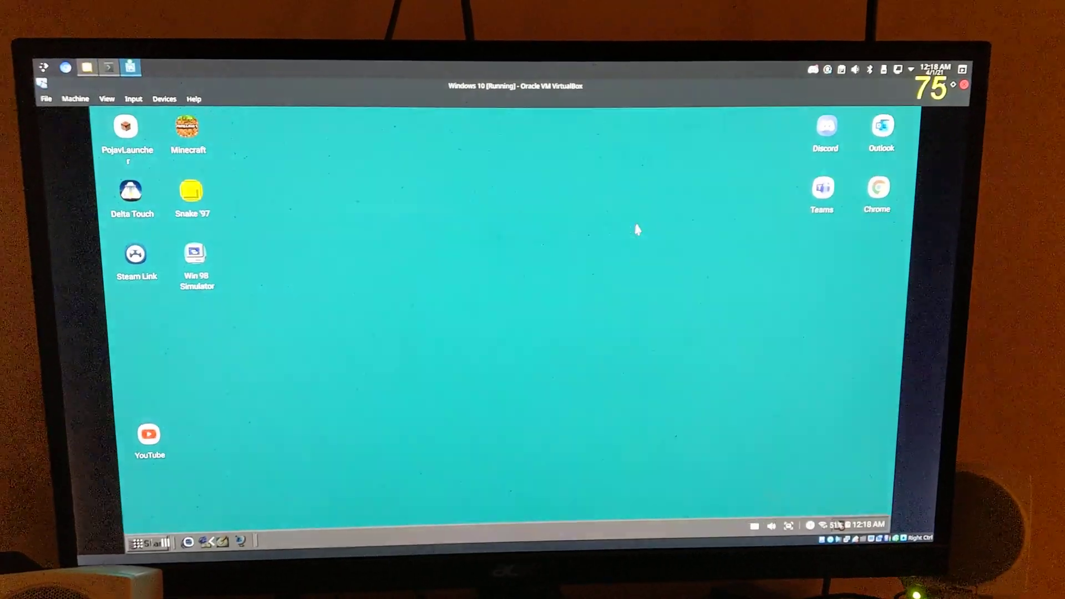
Step: Launch YouTube, rerun the '60 fps' history search and play the Godzilla vs Kong 4K 60FPS trailer
{"action": "double_click", "coordinate": [149, 433]}
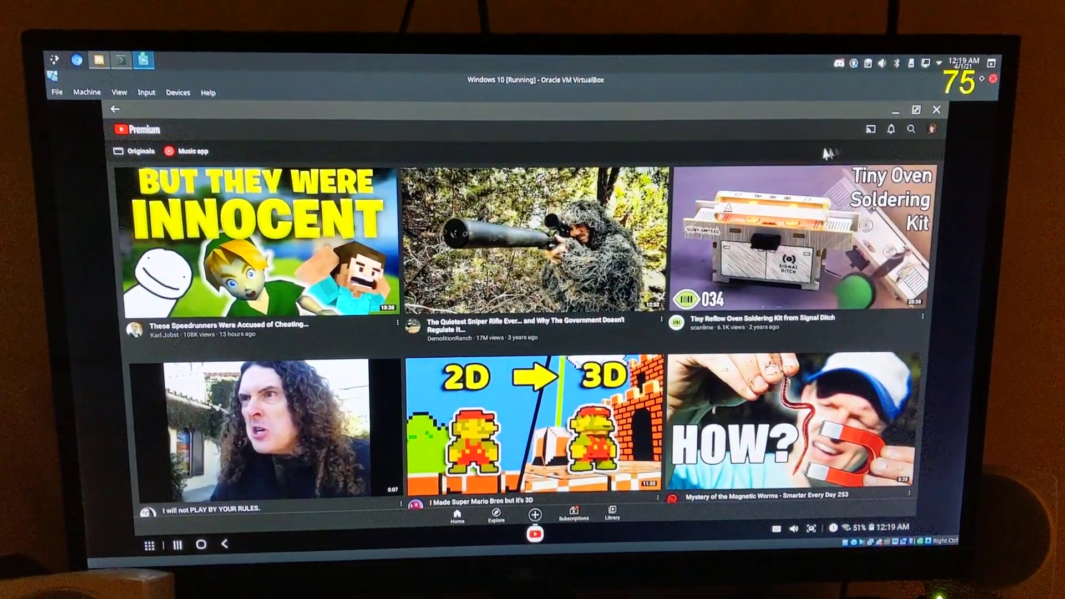
{"action": "left_click", "coordinate": [910, 128]}
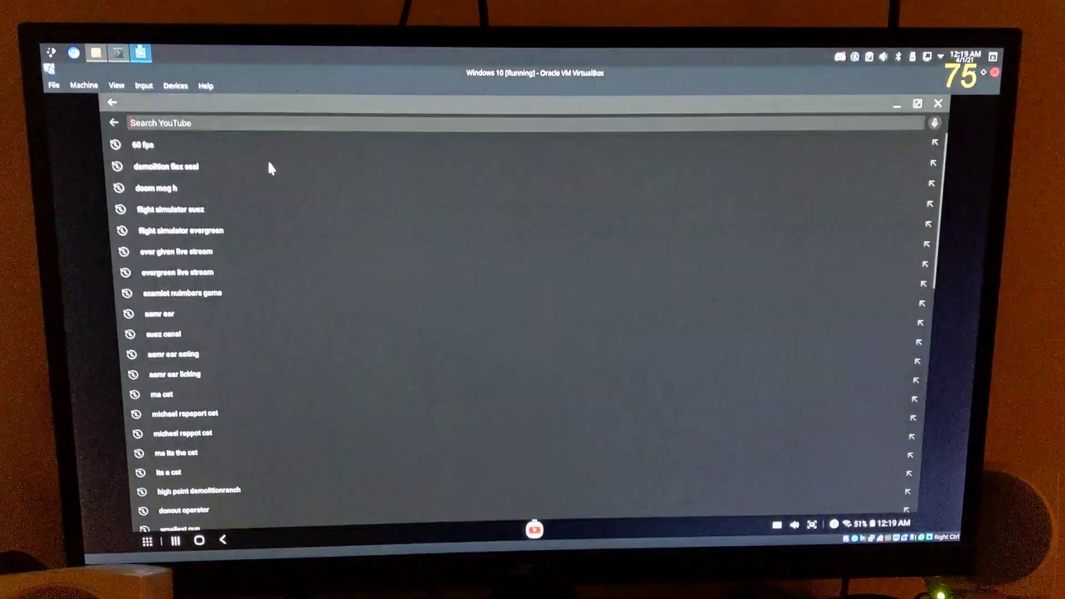
{"action": "left_click", "coordinate": [143, 144]}
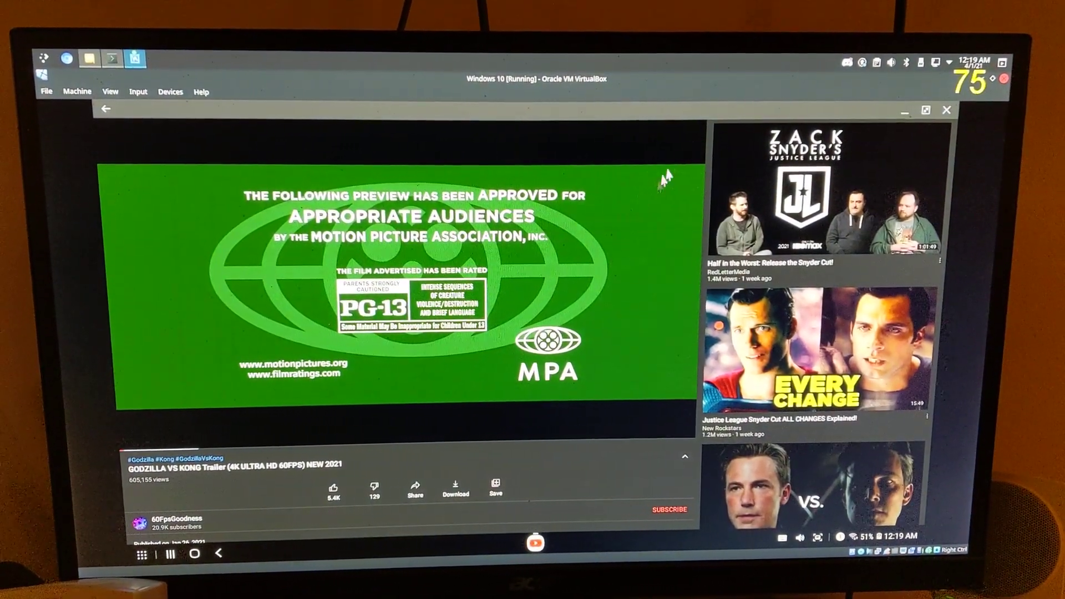
{"action": "left_click", "coordinate": [710, 122]}
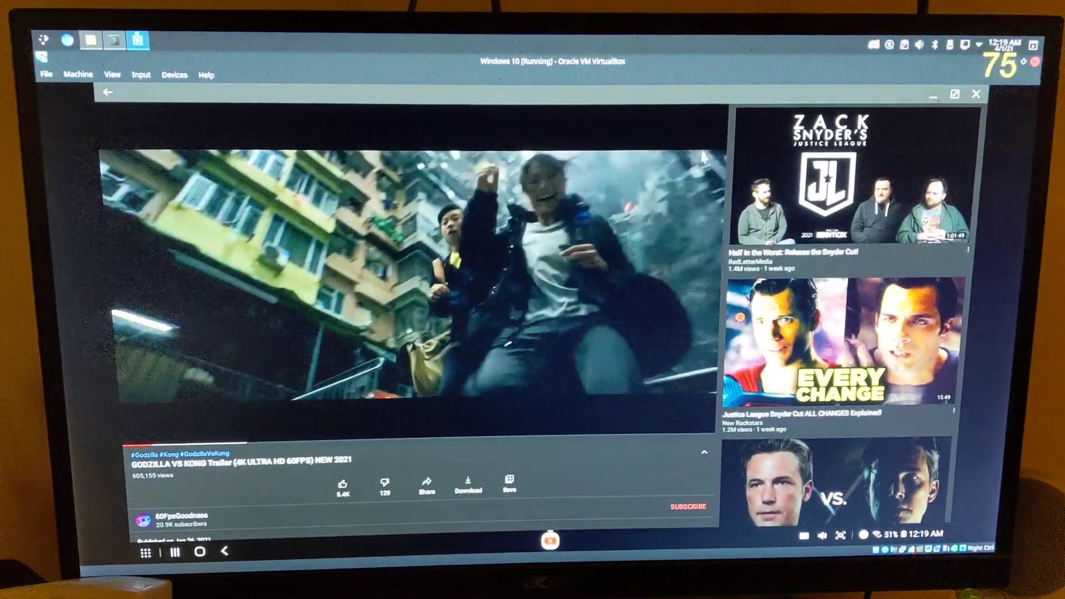
Step: Switch the Godzilla vs Kong trailer to full-screen playback
{"action": "left_click", "coordinate": [700, 119]}
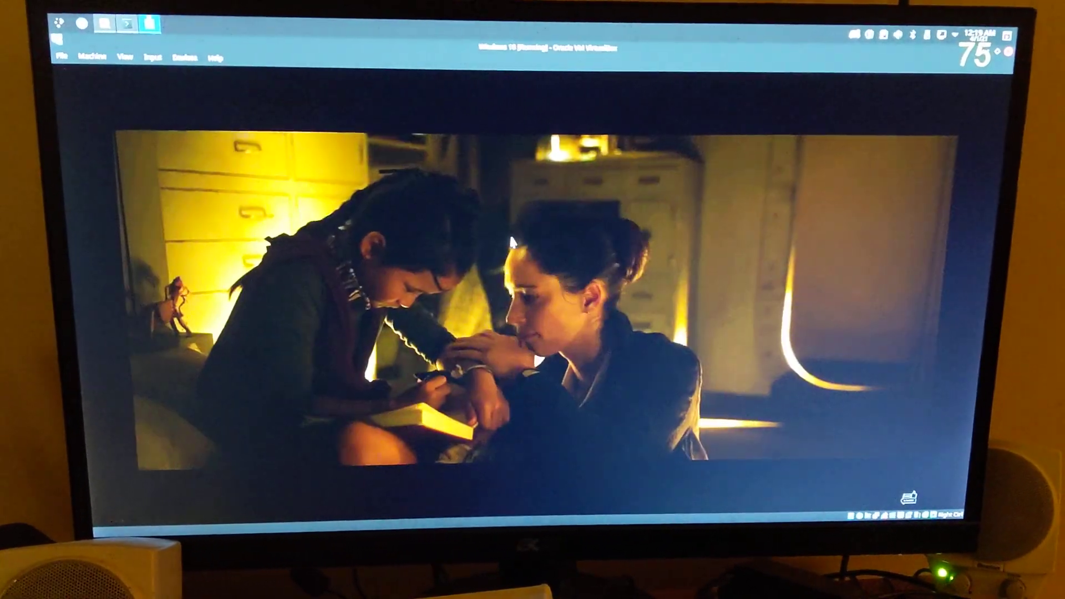
Step: Reveal the player controls and exit full screen back to the regular watch page
{"action": "left_click", "coordinate": [541, 303]}
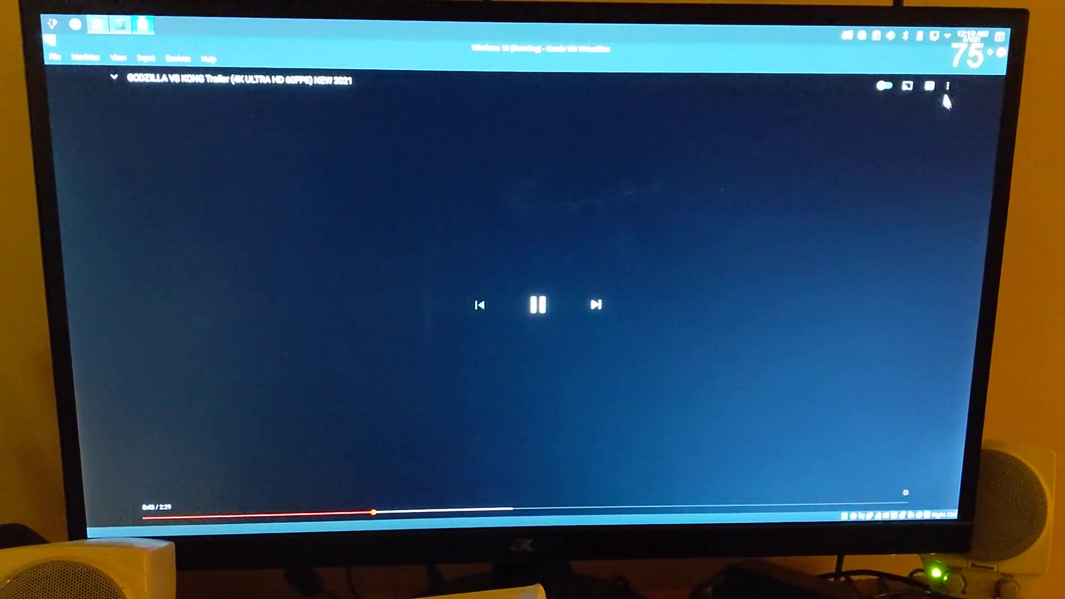
{"action": "left_click", "coordinate": [540, 304]}
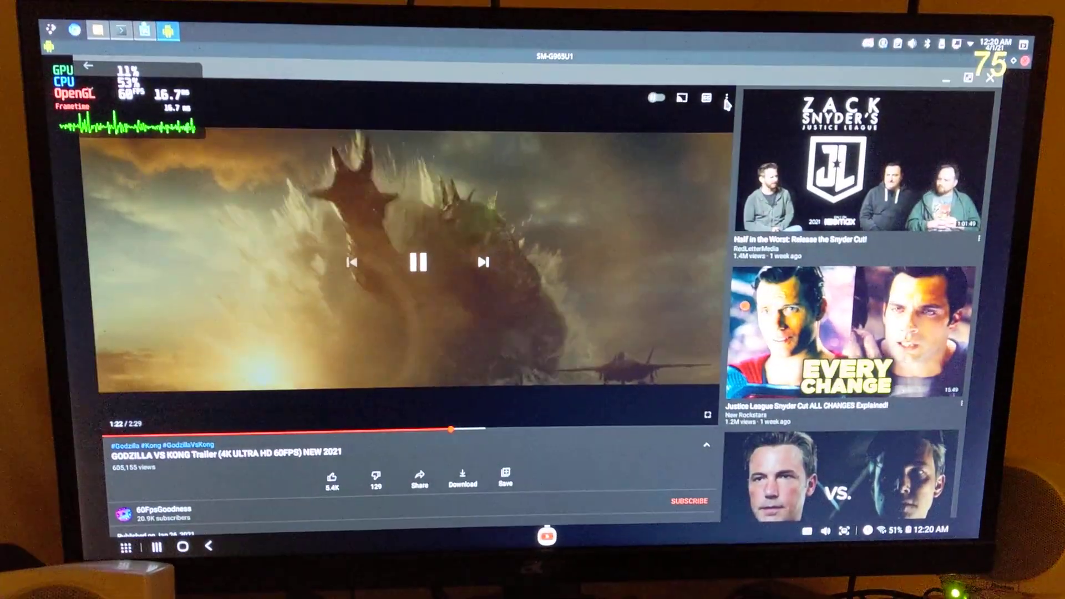
Step: View the trailer's video quality options from the player's more-options menu
{"action": "left_click", "coordinate": [707, 100]}
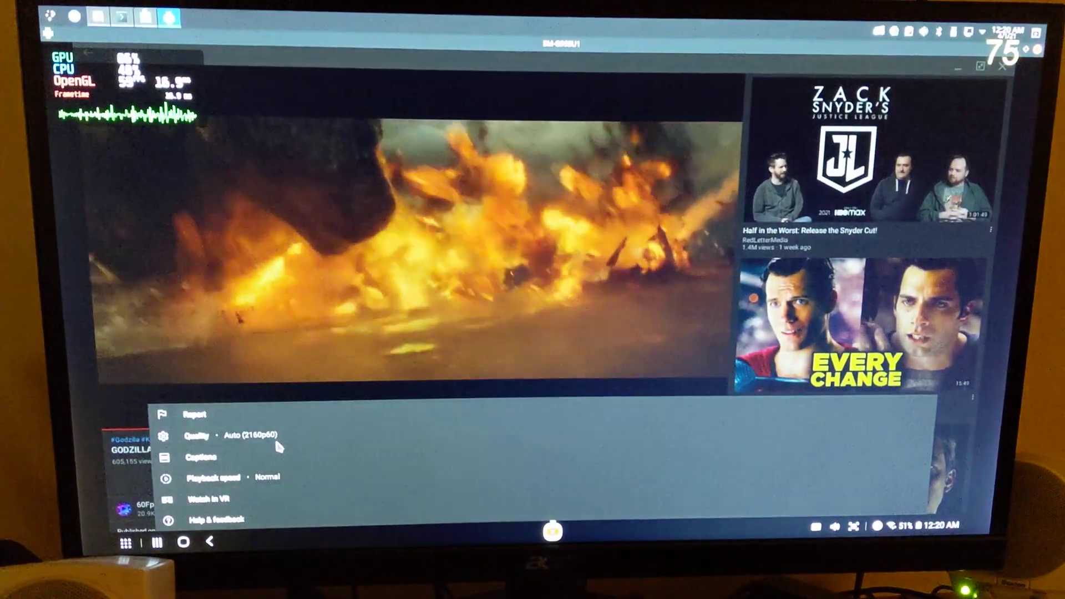
{"action": "left_click", "coordinate": [211, 434]}
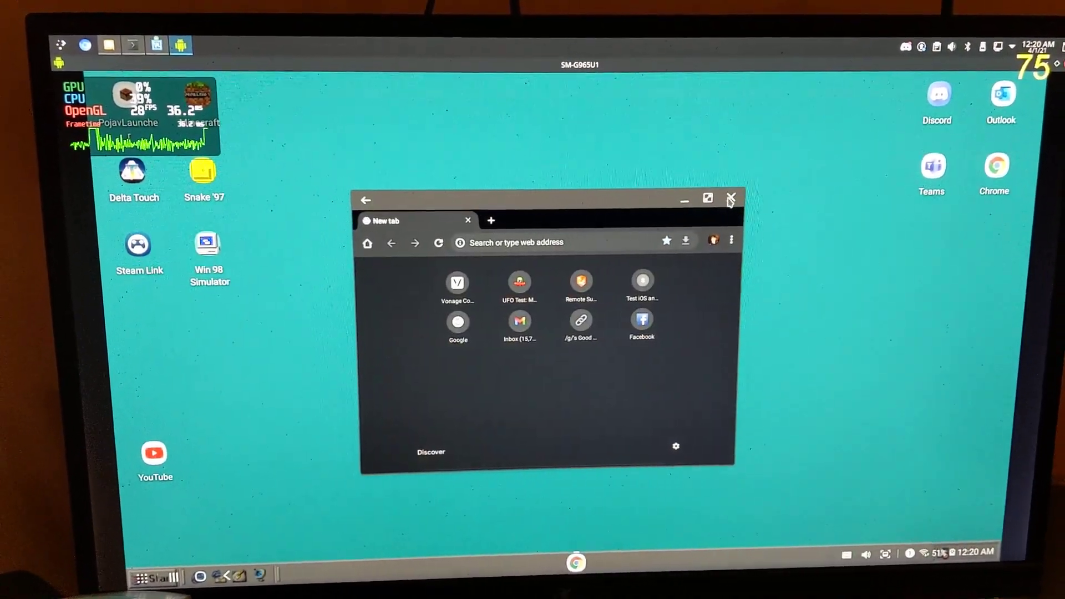
Step: Close the Chrome window and relaunch Chrome from the DeX desktop on a new tab
{"action": "left_click", "coordinate": [731, 198]}
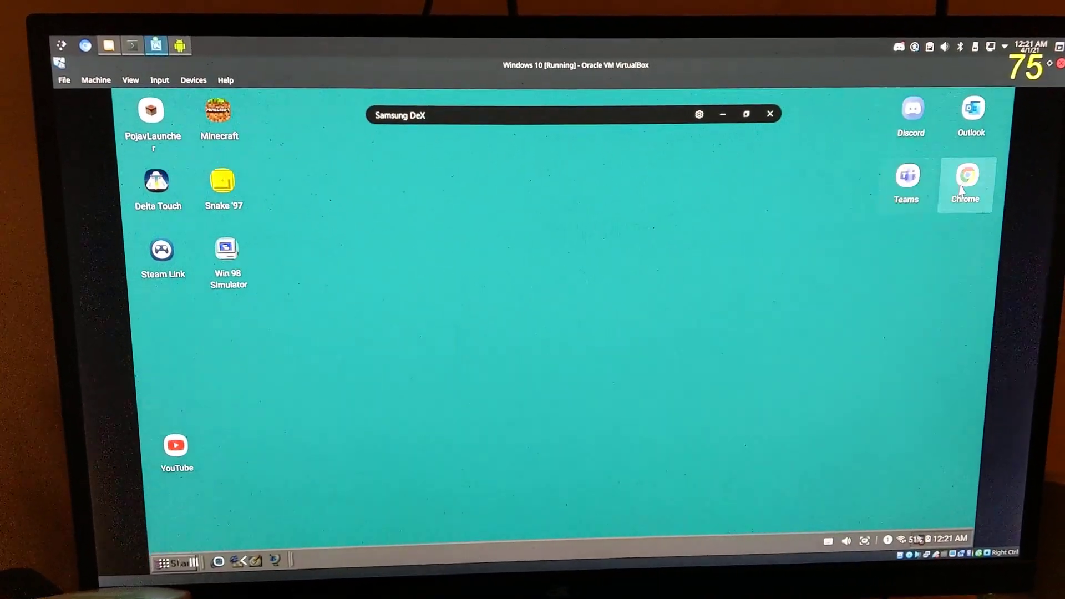
{"action": "double_click", "coordinate": [965, 175]}
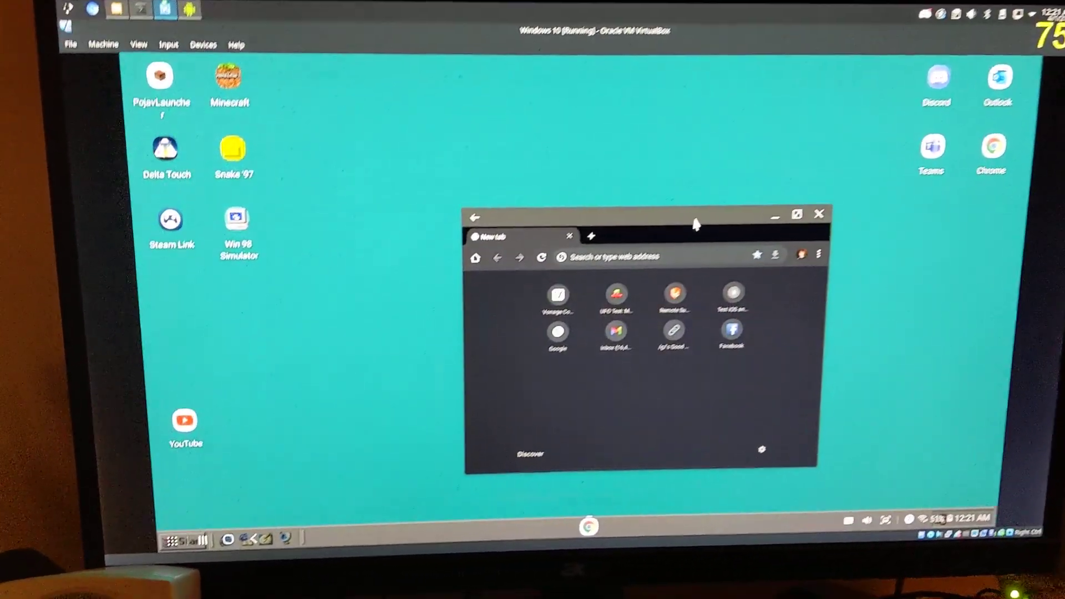
Step: Maximize Chrome and load testufo.com by entering 'test' in the address bar
{"action": "left_click", "coordinate": [796, 214]}
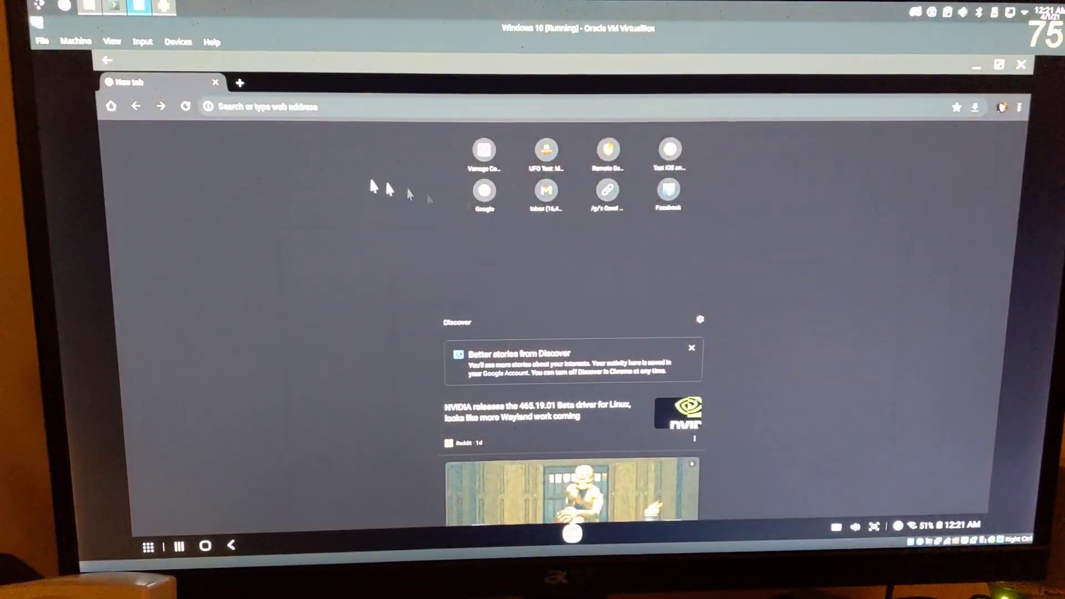
{"action": "left_click", "coordinate": [272, 106]}
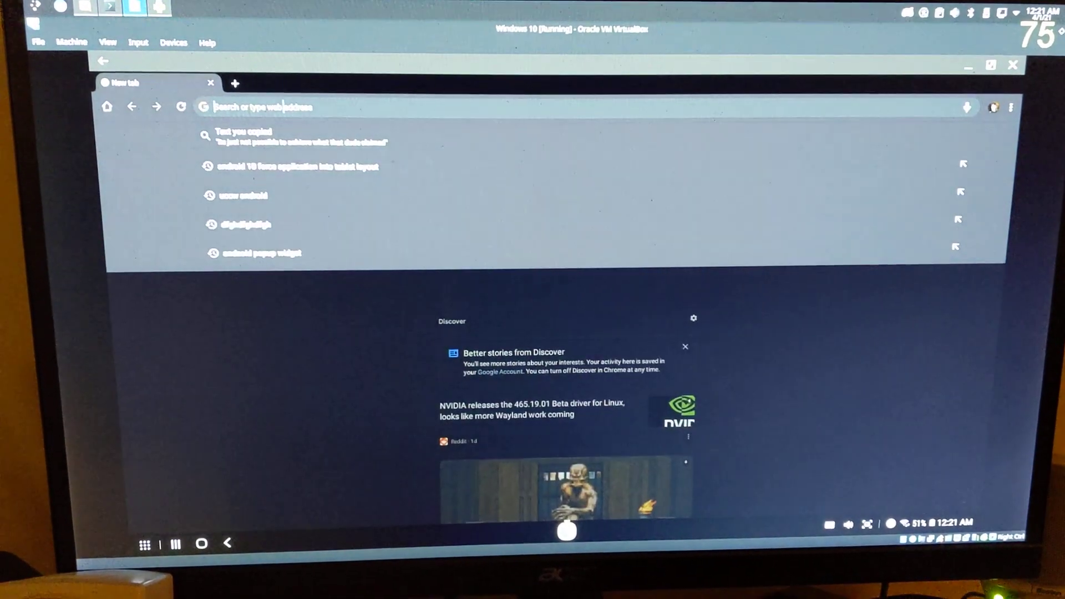
{"action": "type", "text": "testufo.com"}
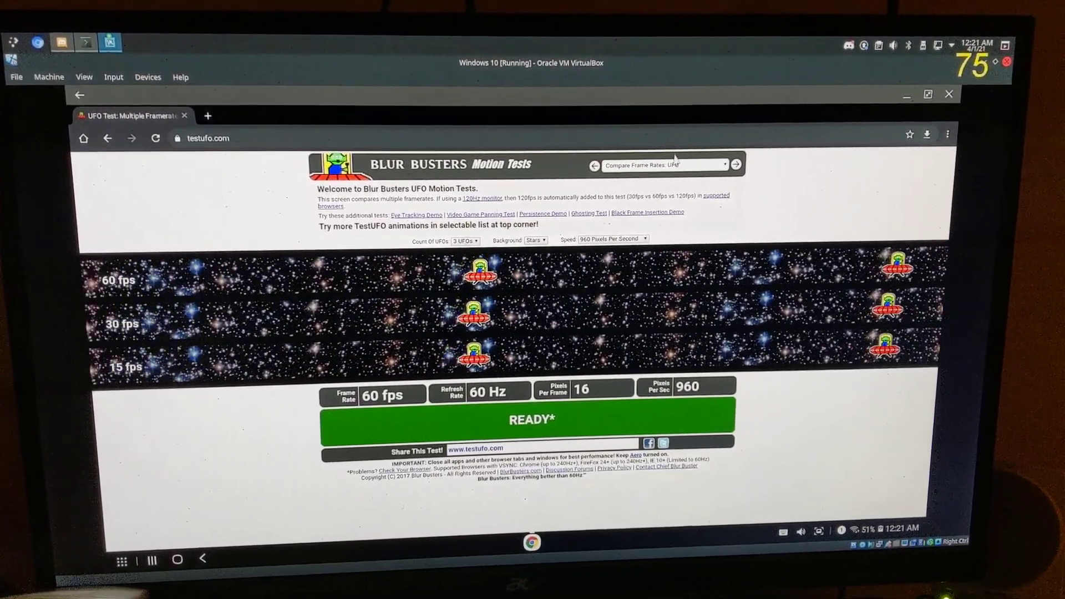
Step: Restore Chrome to a small window and close it, leaving the DeX desktop
{"action": "left_click", "coordinate": [927, 94]}
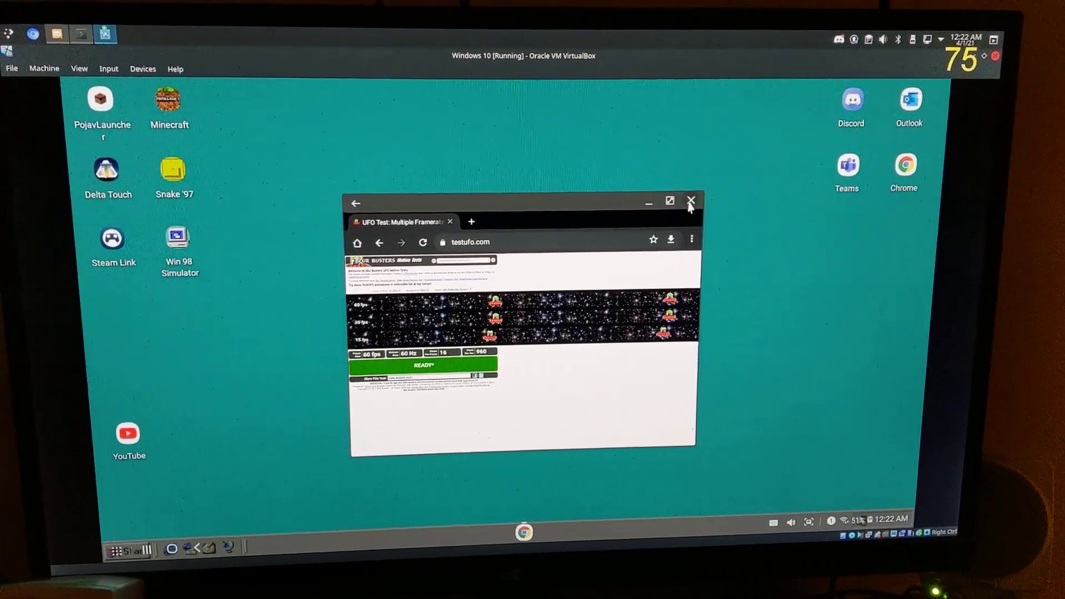
{"action": "left_click", "coordinate": [690, 202]}
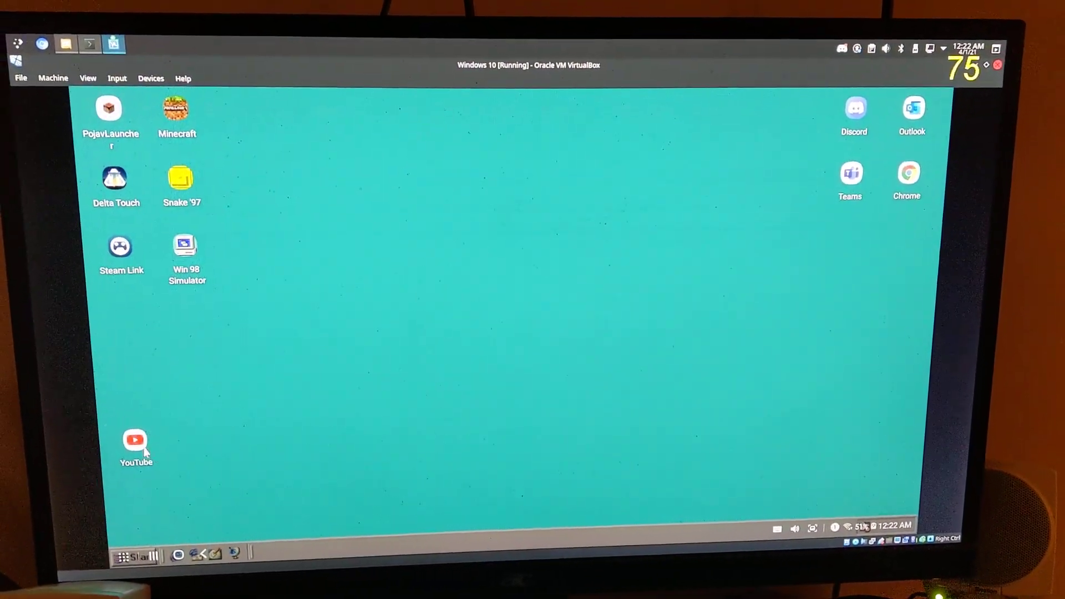